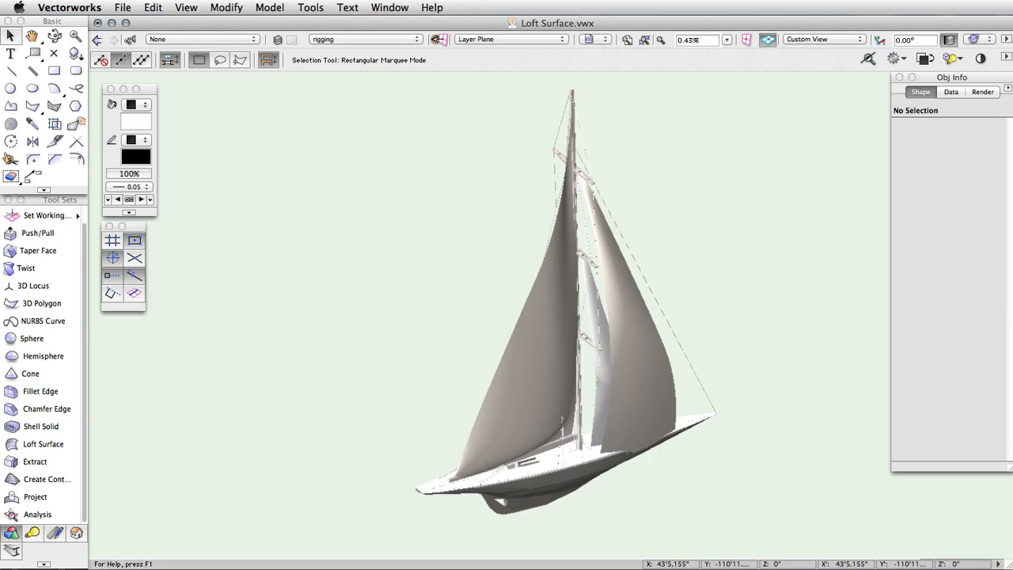
- Select the five sail NURBS curves and activate the Loft Surface tool
left_click(570, 317)
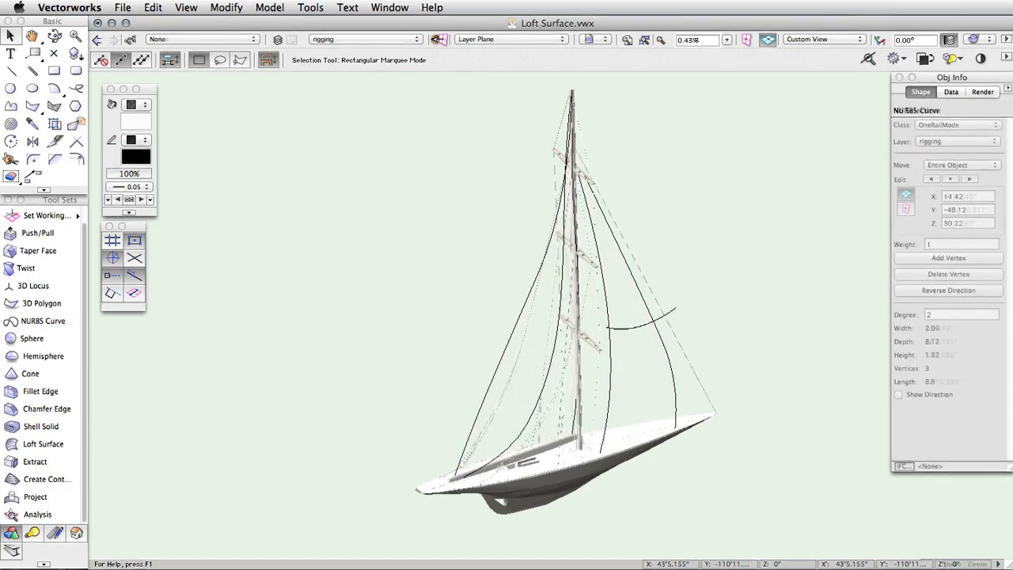
left_click(641, 315)
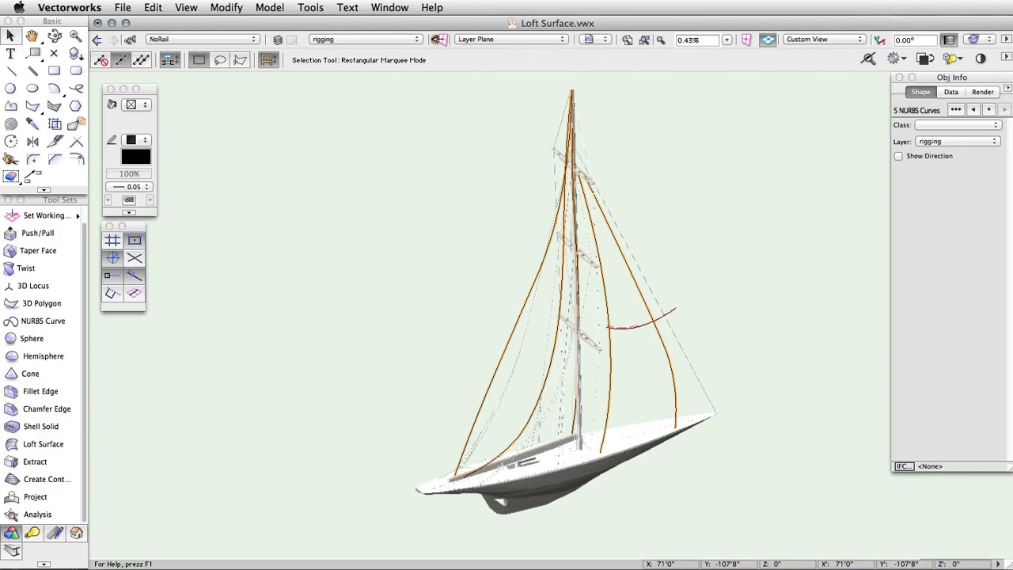
left_click(44, 443)
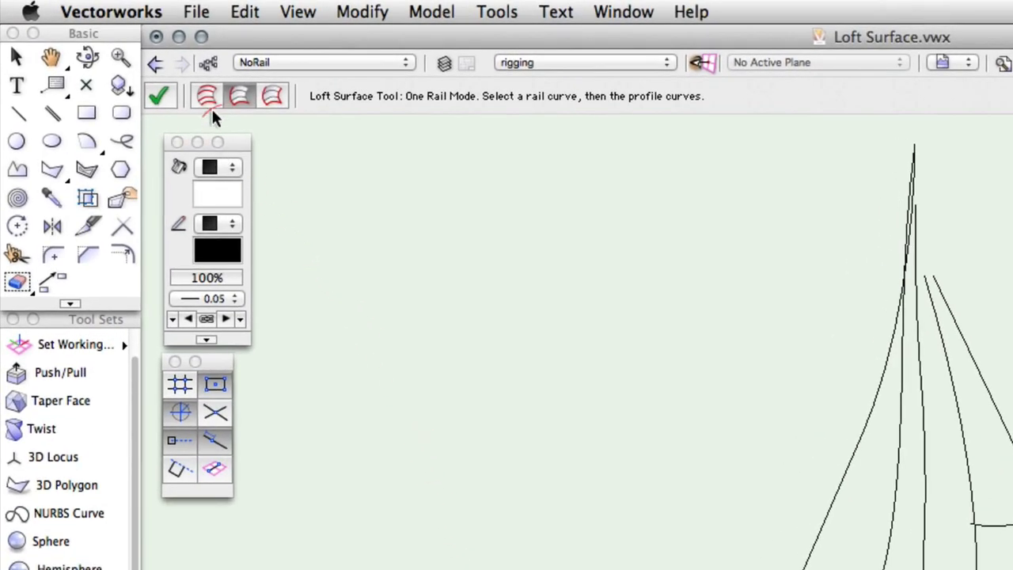
- Put Loft Surface in No Rail Mode and try sail curves as profiles
left_click(207, 96)
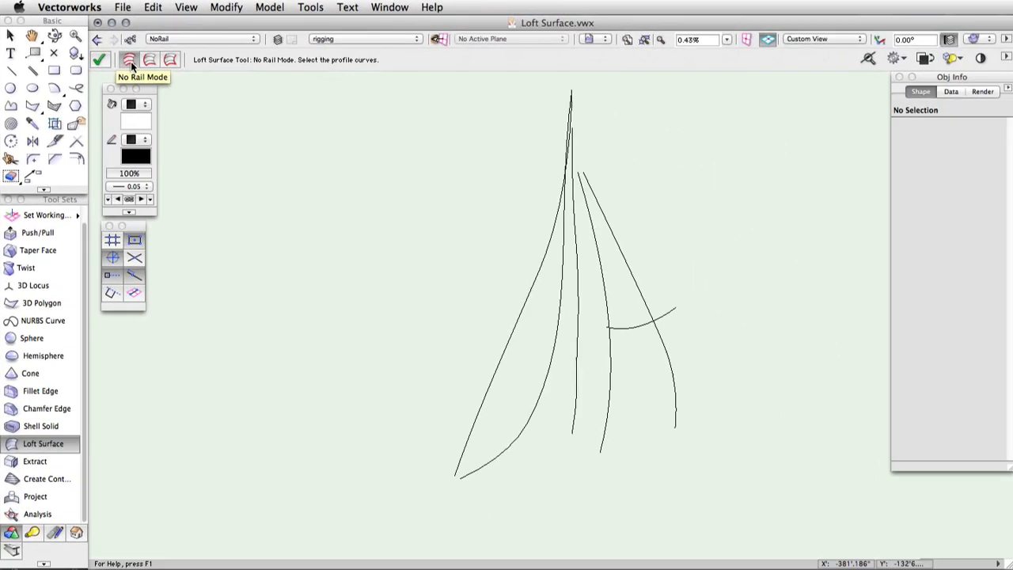
mouse_move(471, 376)
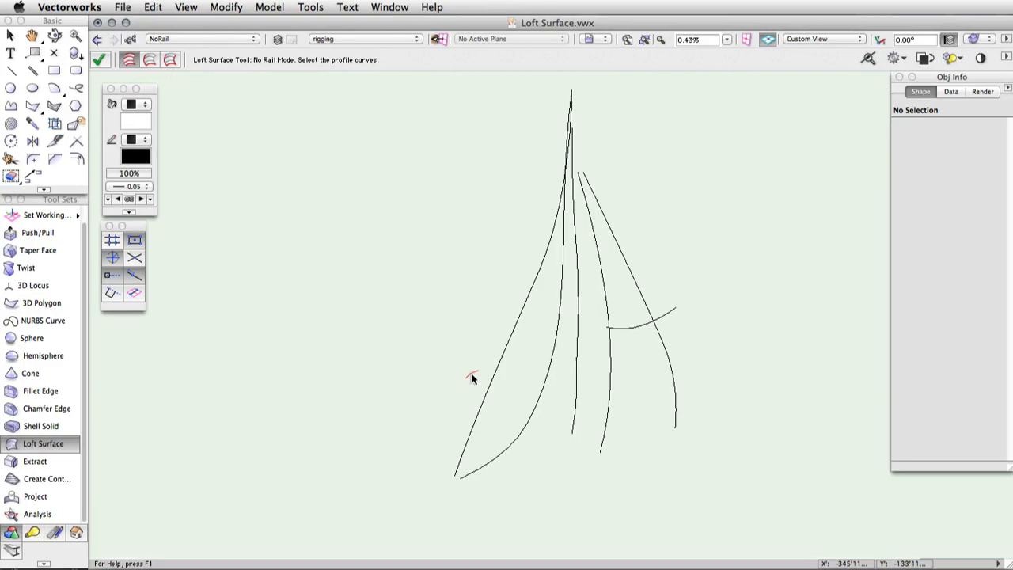
left_click(491, 394)
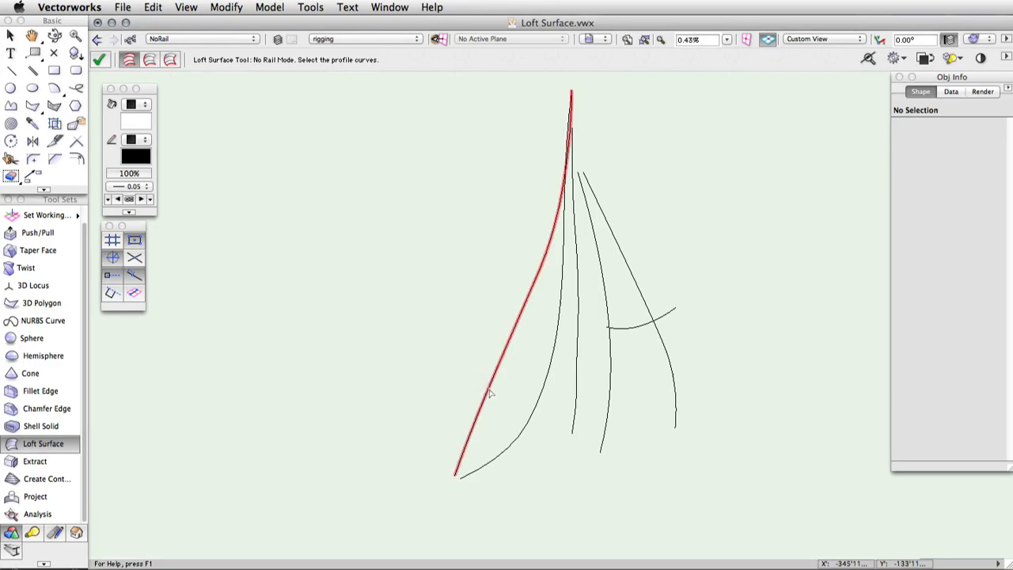
left_click(559, 387)
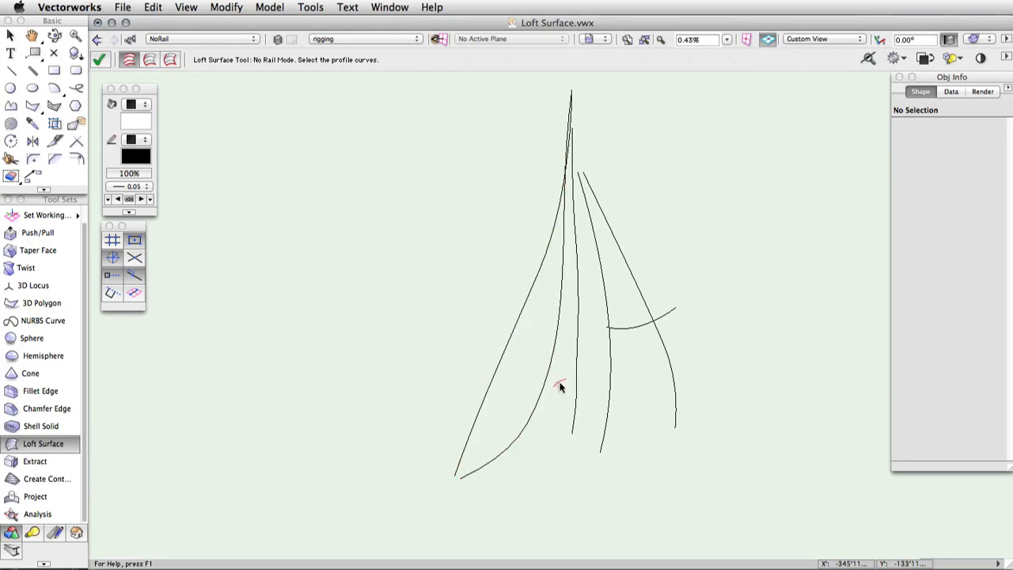
left_click(576, 277)
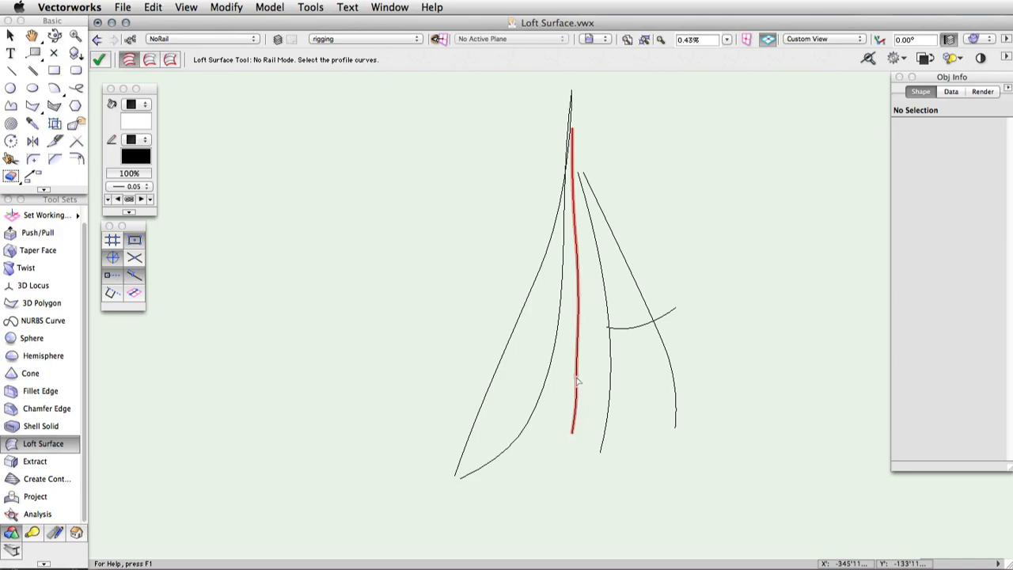
left_click(554, 400)
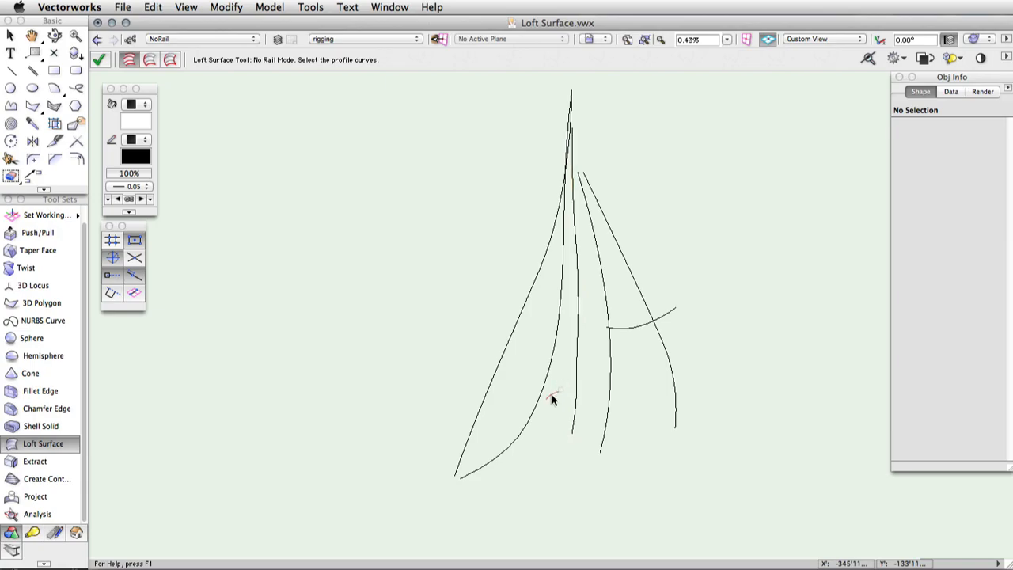
mouse_move(495, 442)
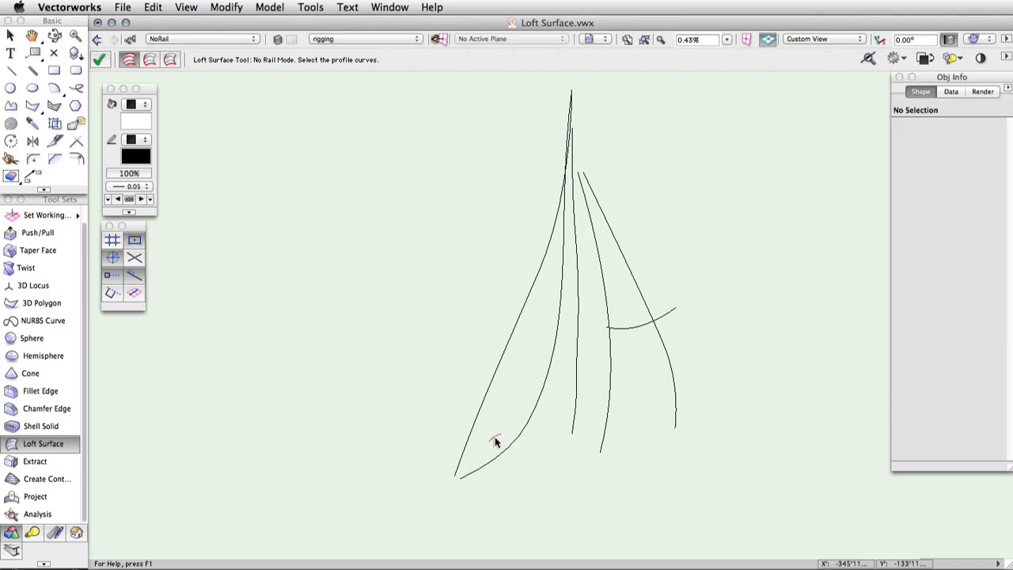
mouse_move(477, 448)
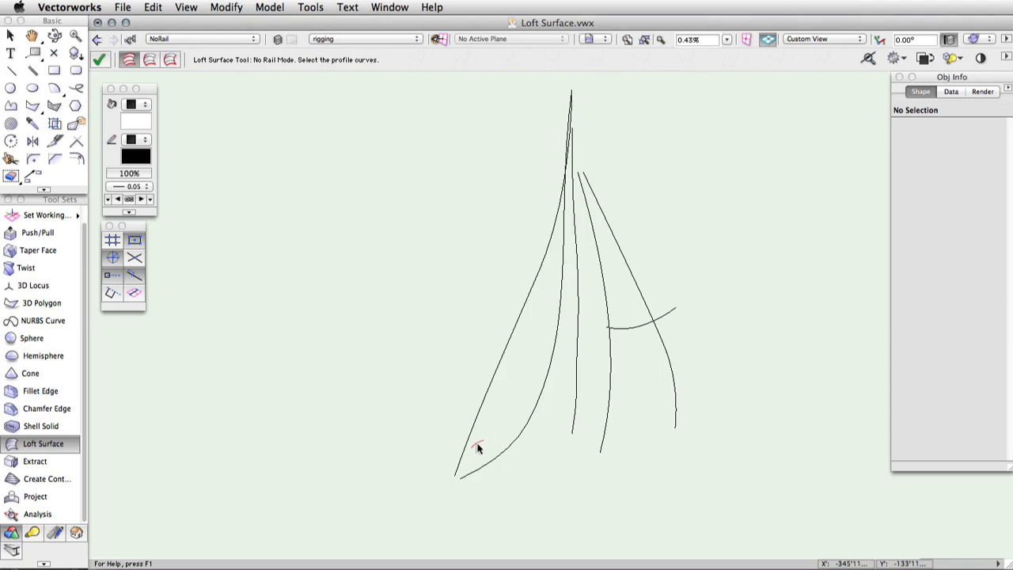
- Pick the leading edge, middle and foot sail curves as profiles and confirm them
left_click(475, 447)
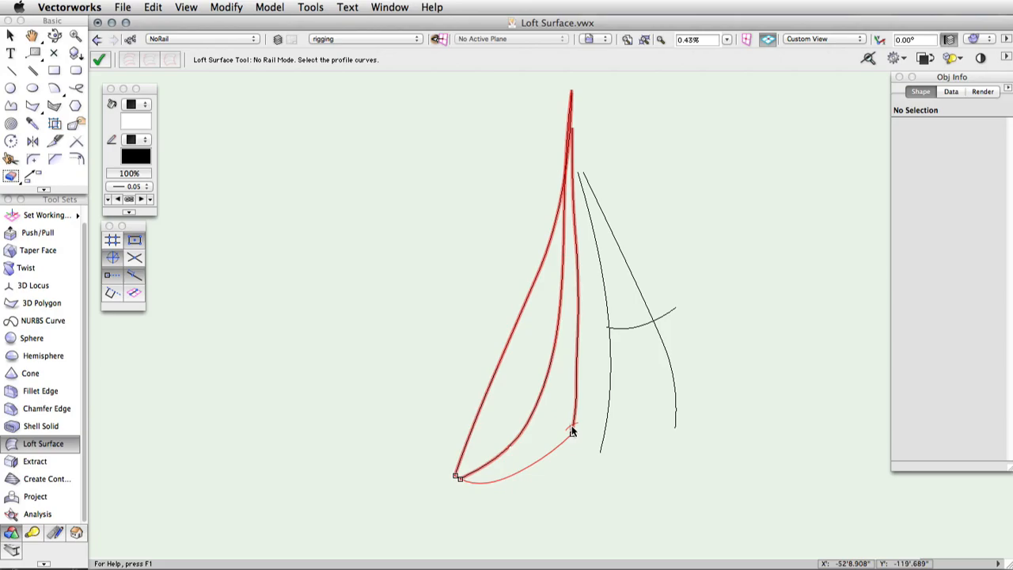
mouse_move(246, 205)
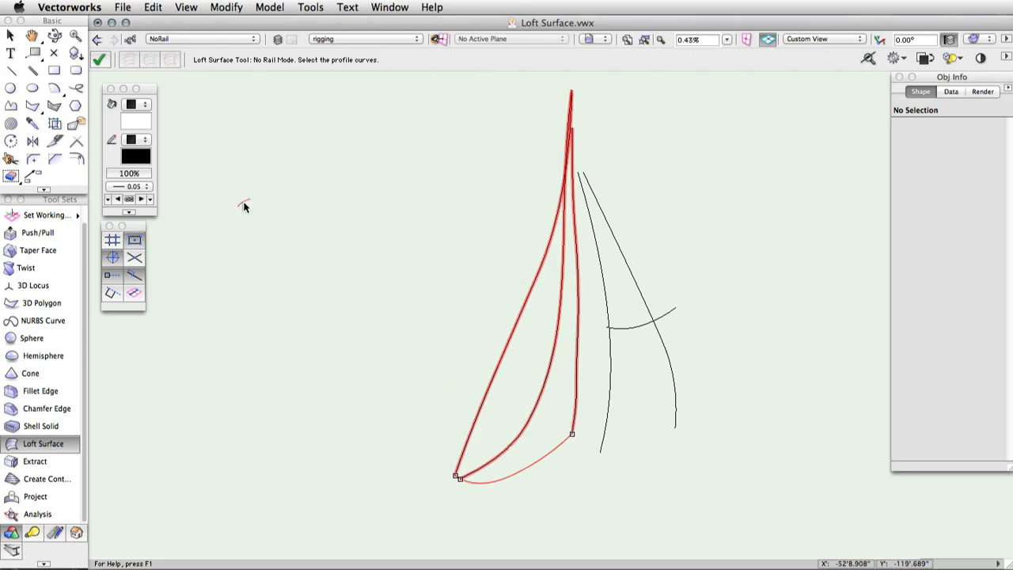
left_click(100, 59)
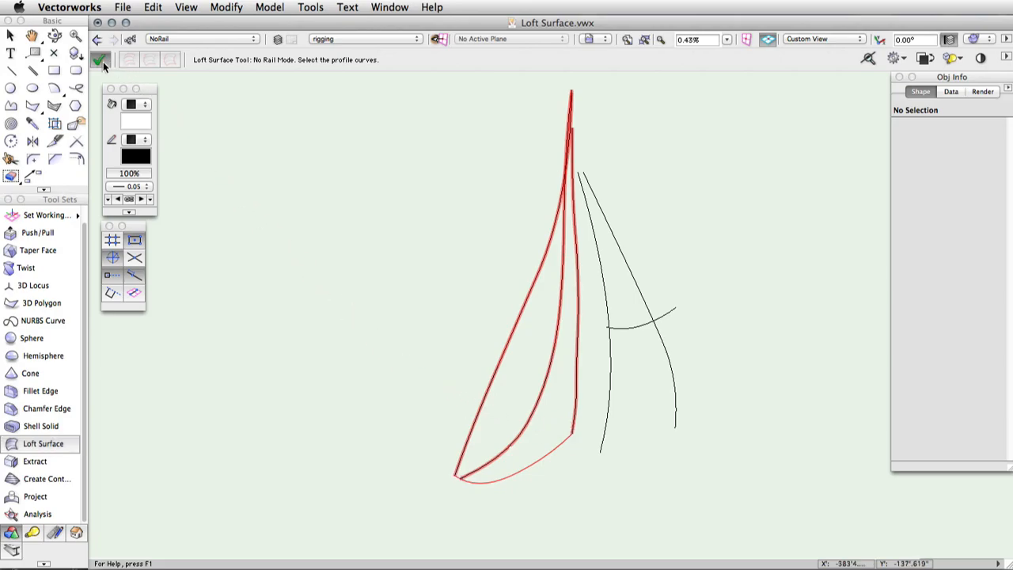
left_click(100, 60)
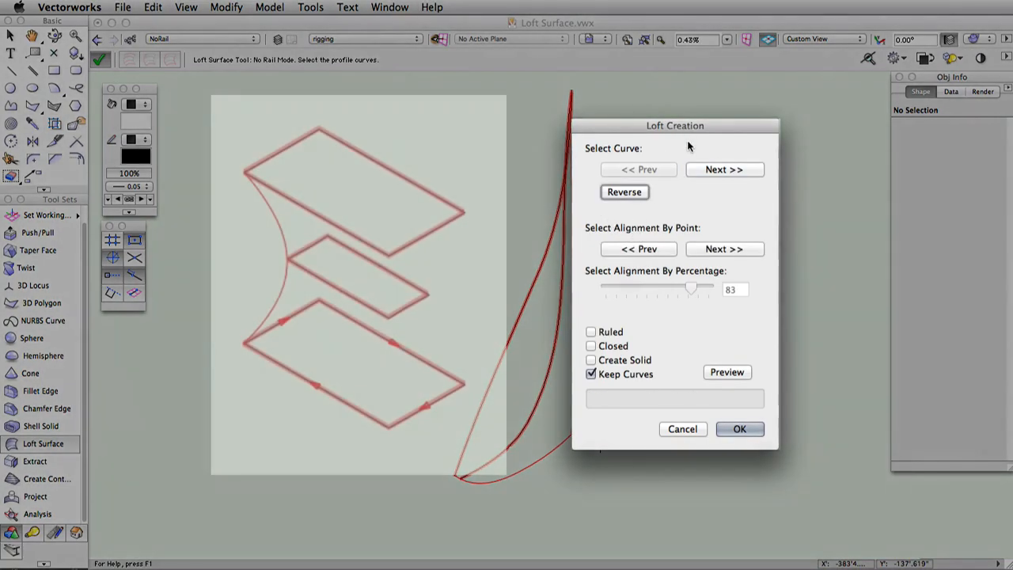
- Step through the profile curves and reverse a profile's direction
left_click(725, 169)
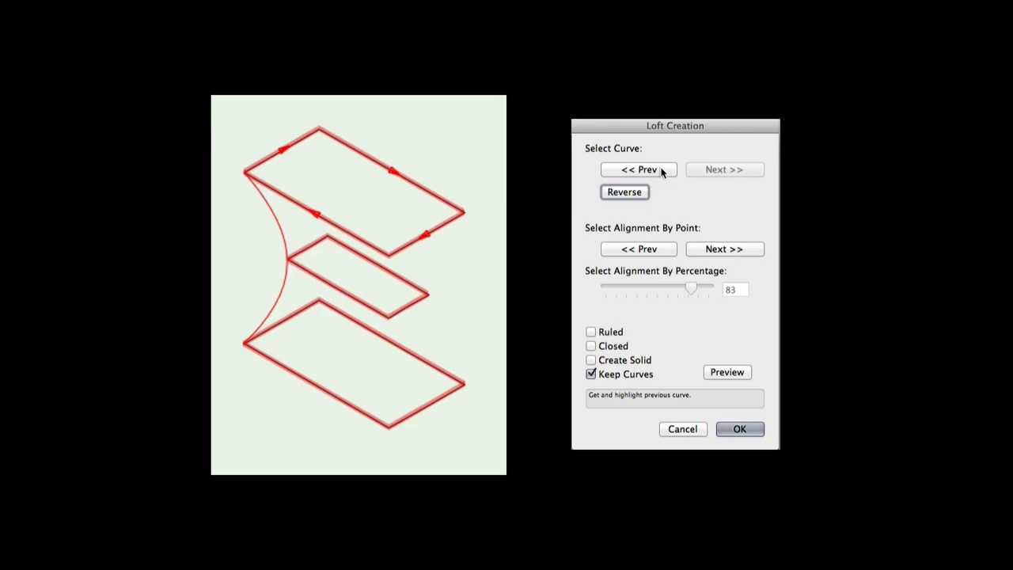
left_click(638, 169)
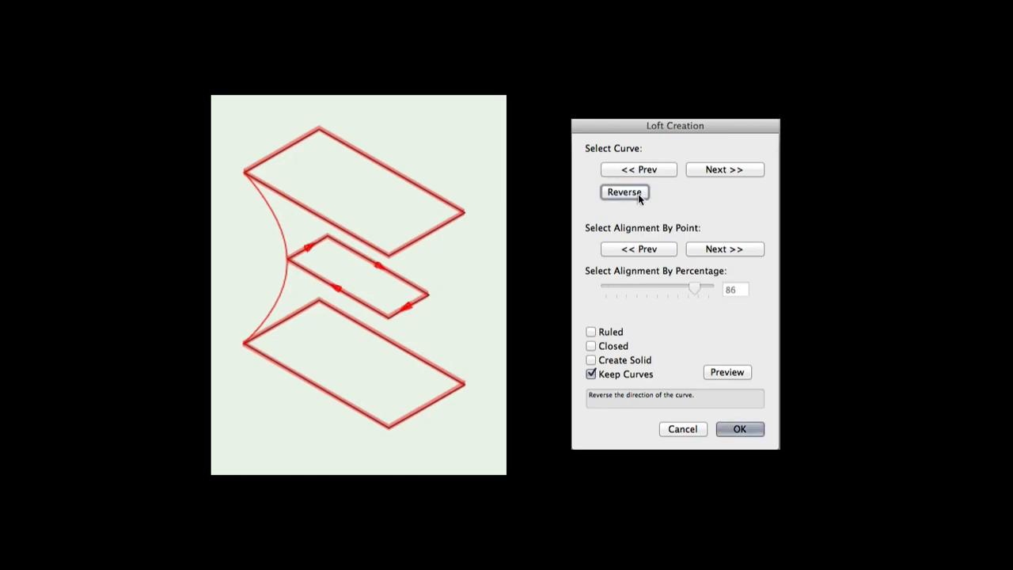
left_click(625, 191)
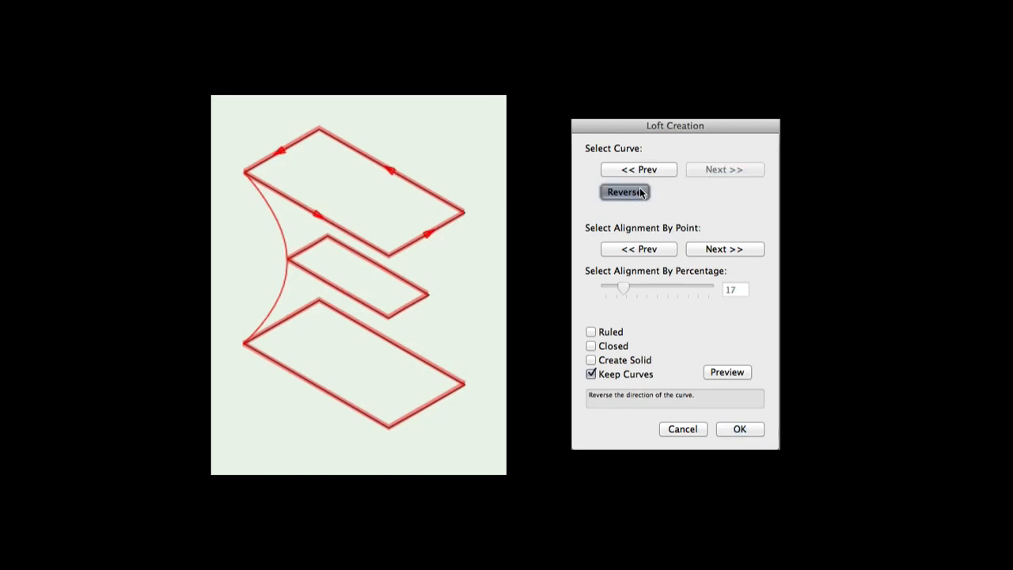
left_click(724, 249)
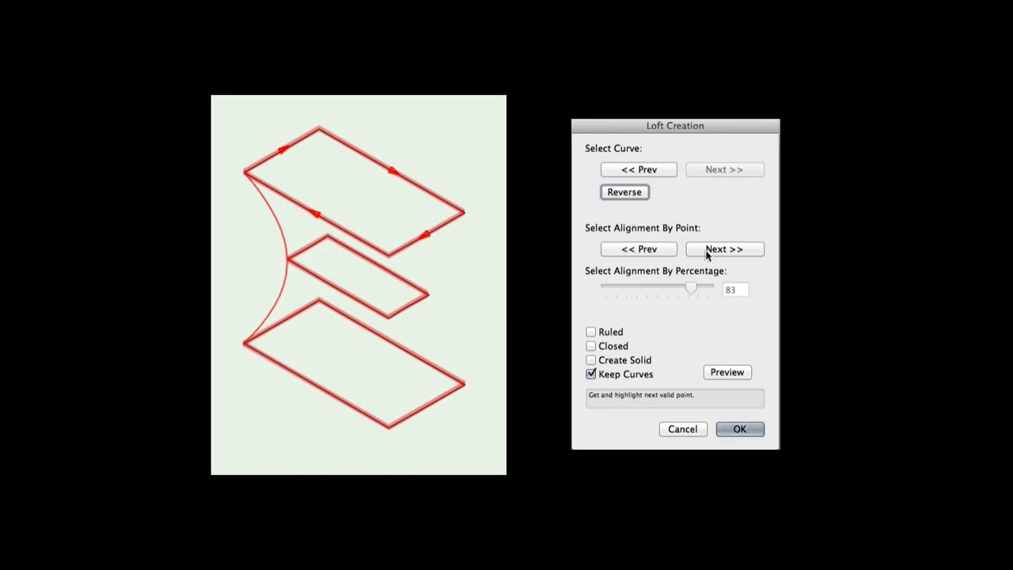
- Adjust alignment points on the profiles using Next and the percentage slider
left_click_drag(692, 289, 640, 289)
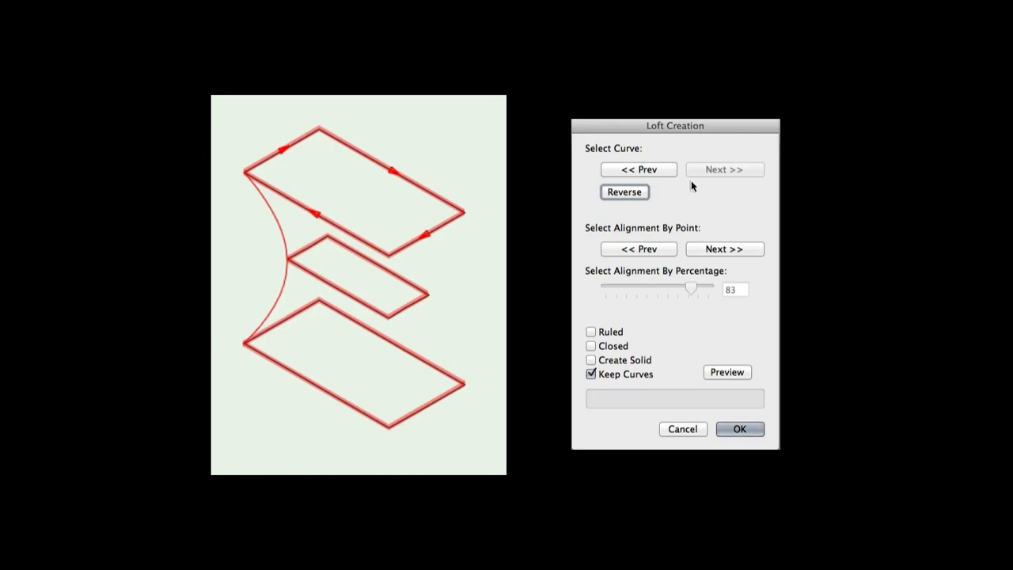
left_click(724, 249)
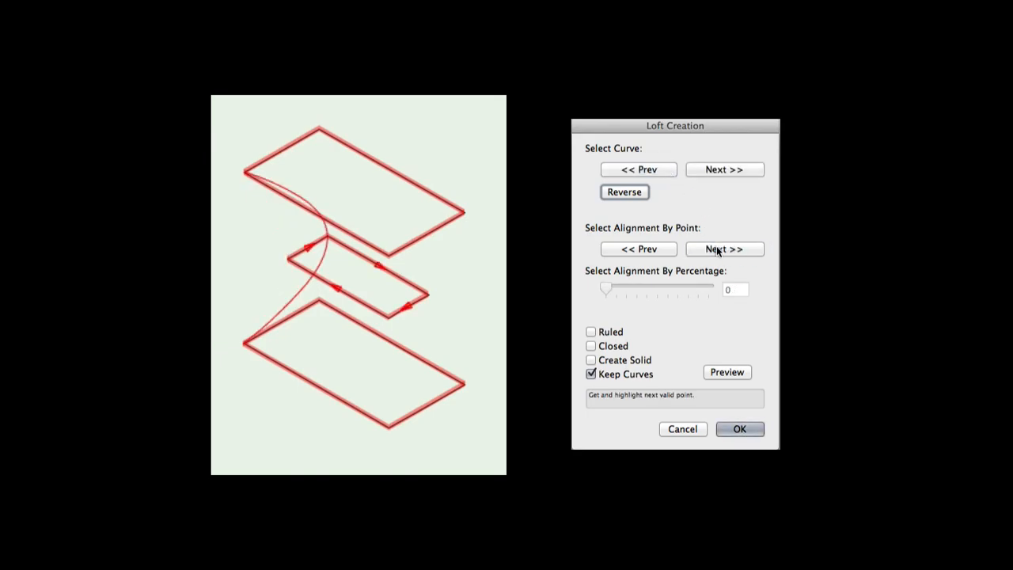
left_click_drag(605, 289, 657, 289)
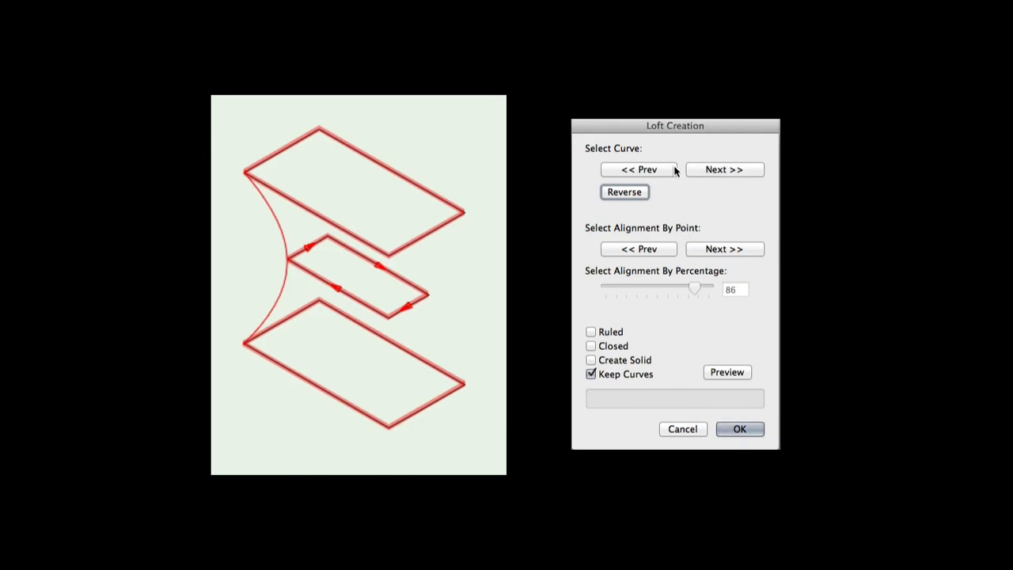
left_click(724, 249)
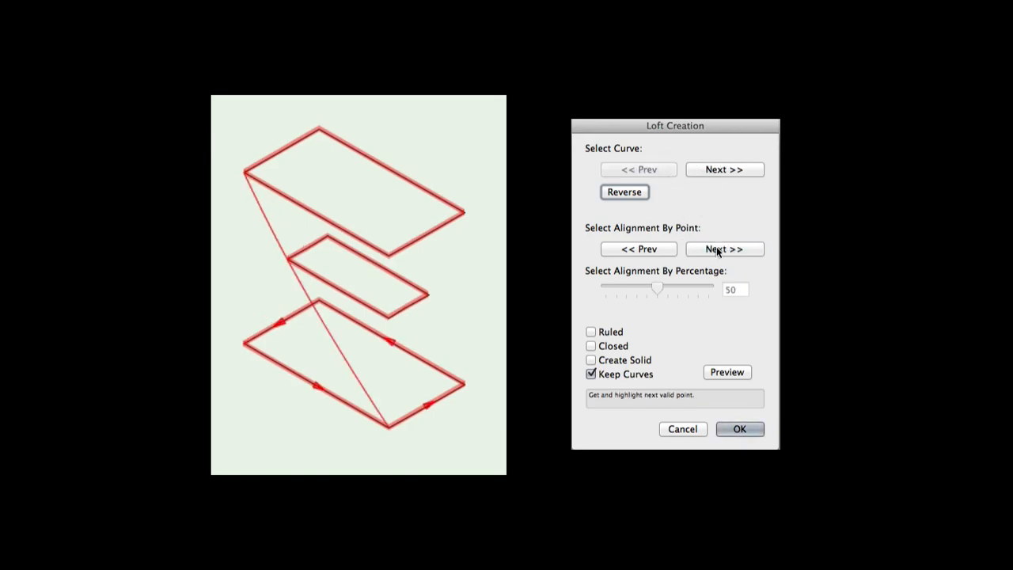
left_click_drag(655, 286, 623, 286)
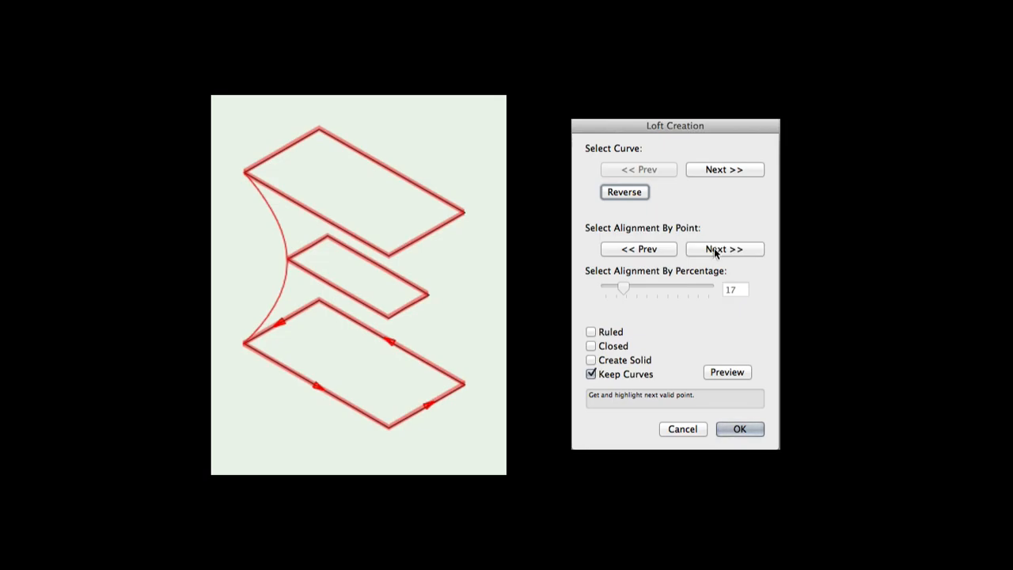
- Slide the alignment point along the top ellipse profile
left_click_drag(624, 288, 678, 289)
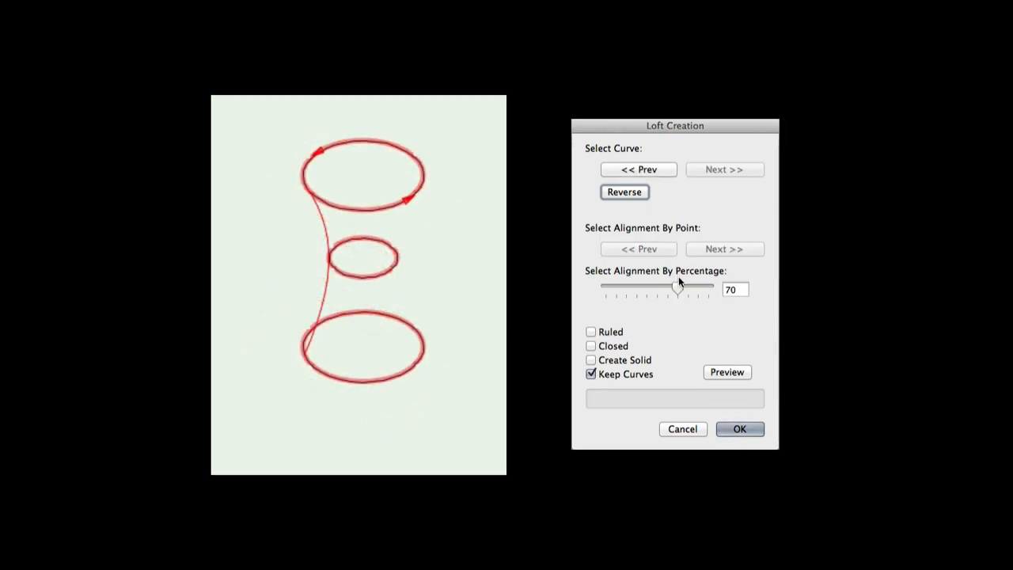
left_click_drag(676, 289, 710, 289)
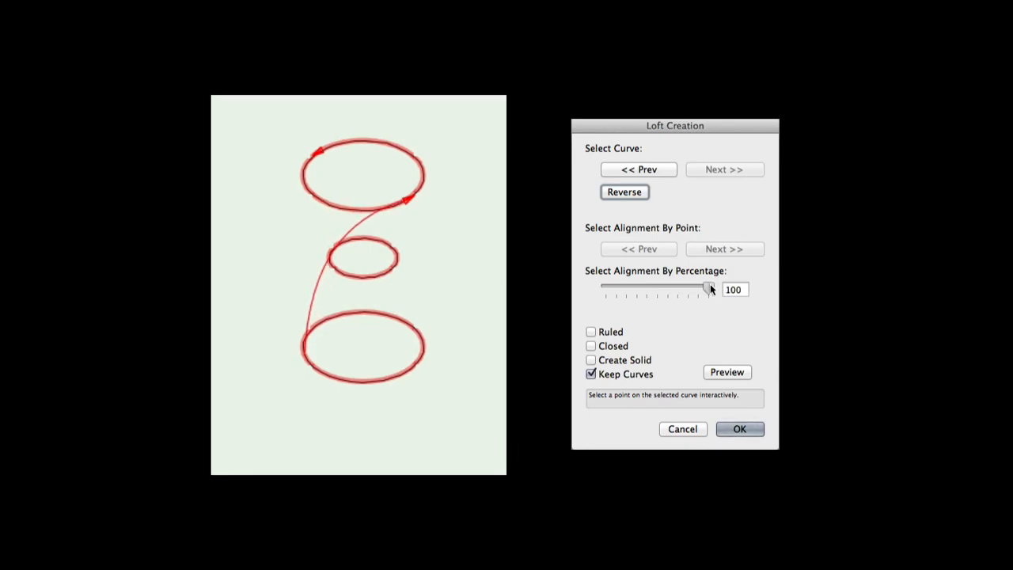
left_click_drag(709, 288, 630, 289)
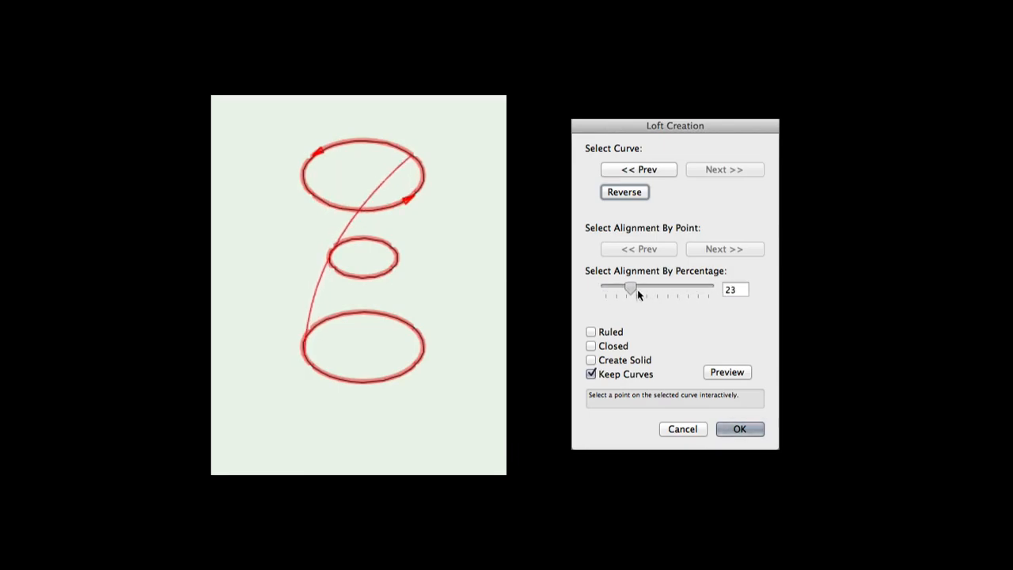
left_click_drag(628, 288, 680, 287)
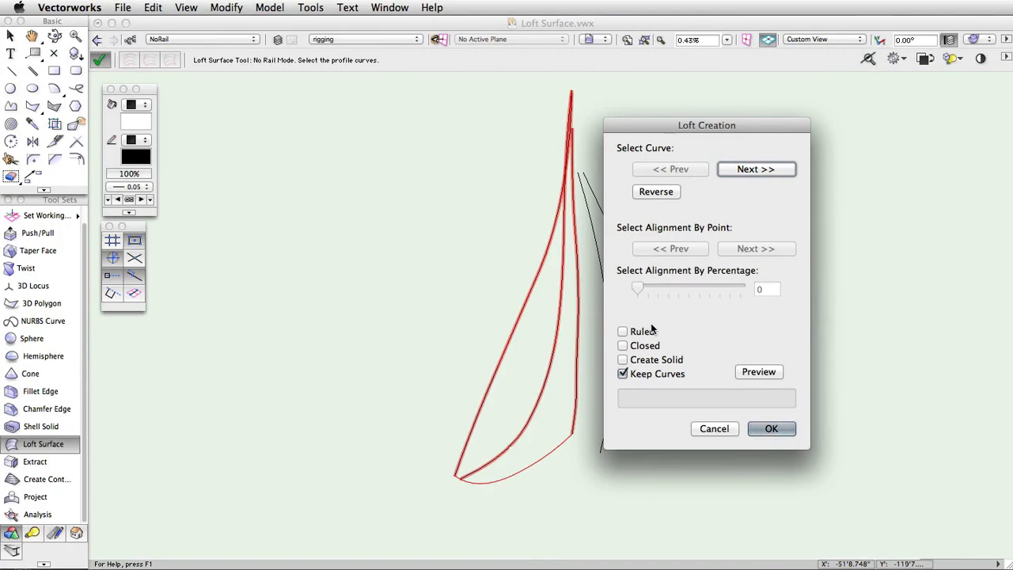
- Try Ruled and Closed, enable Create Solid, preview, and create the sail surface
left_click(623, 331)
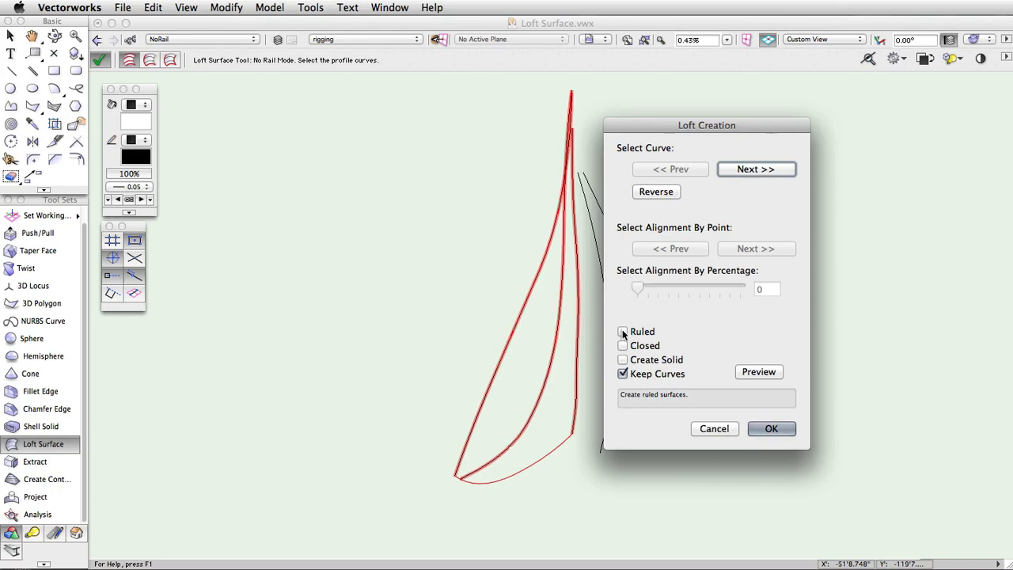
left_click(623, 346)
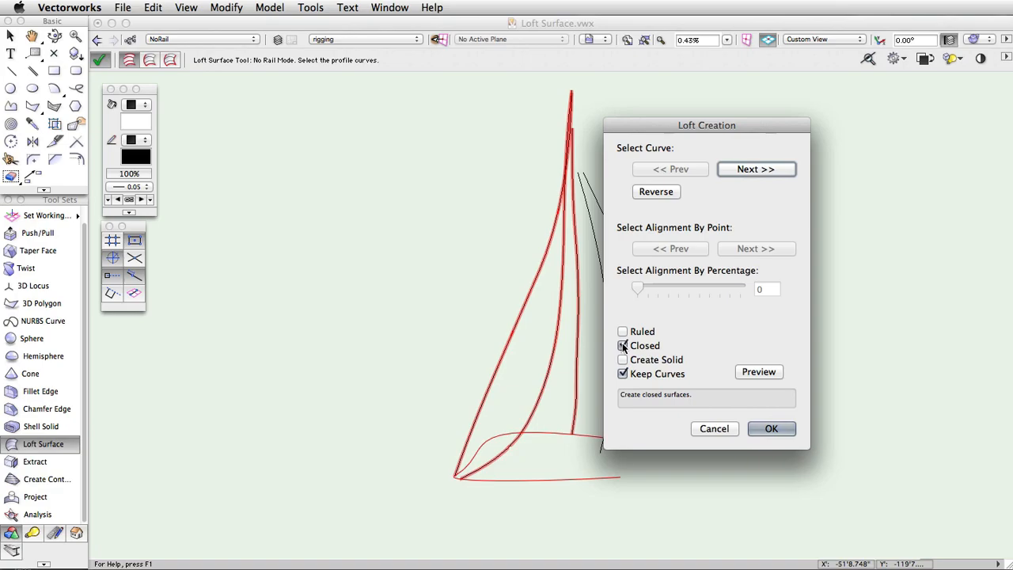
left_click(623, 345)
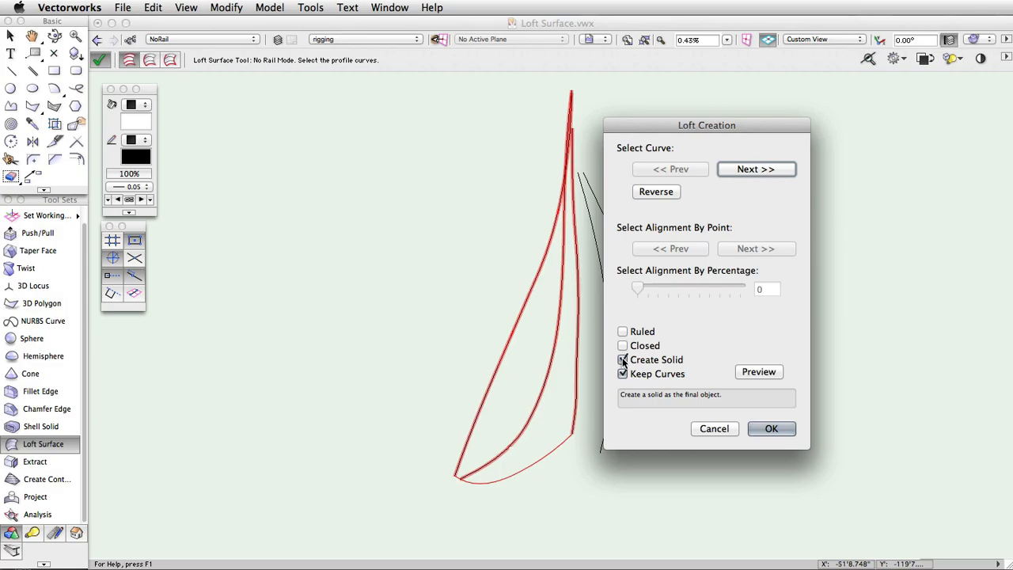
left_click(623, 360)
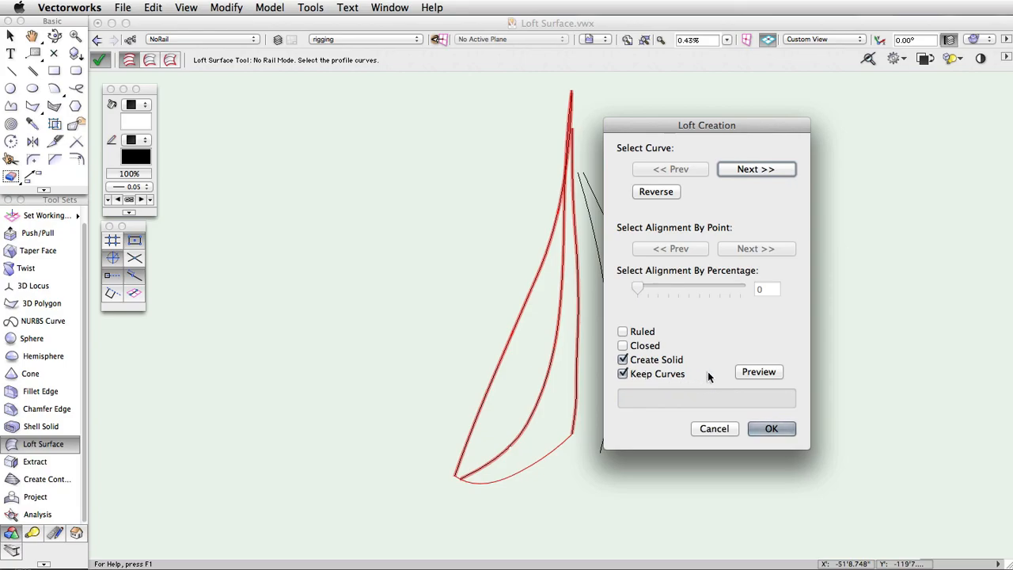
left_click(758, 372)
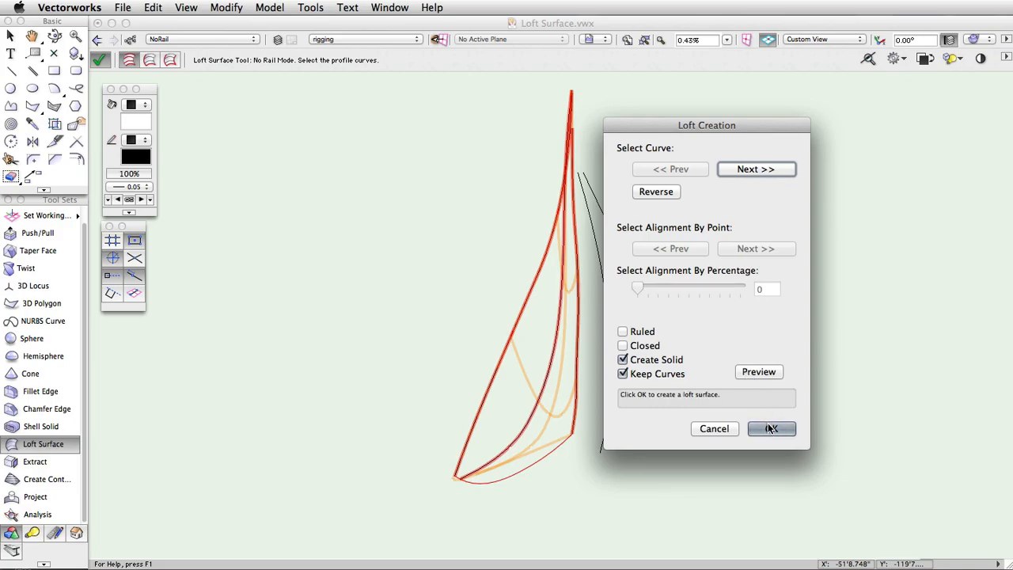
left_click(771, 429)
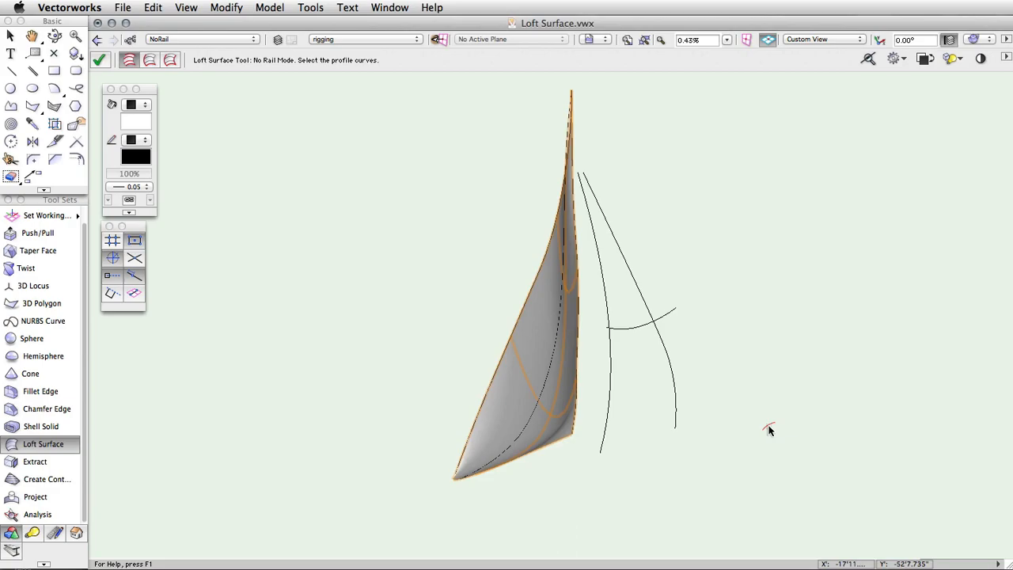
- Show the OneRailMode class and loft the short rail curve with both long profiles
left_click(11, 37)
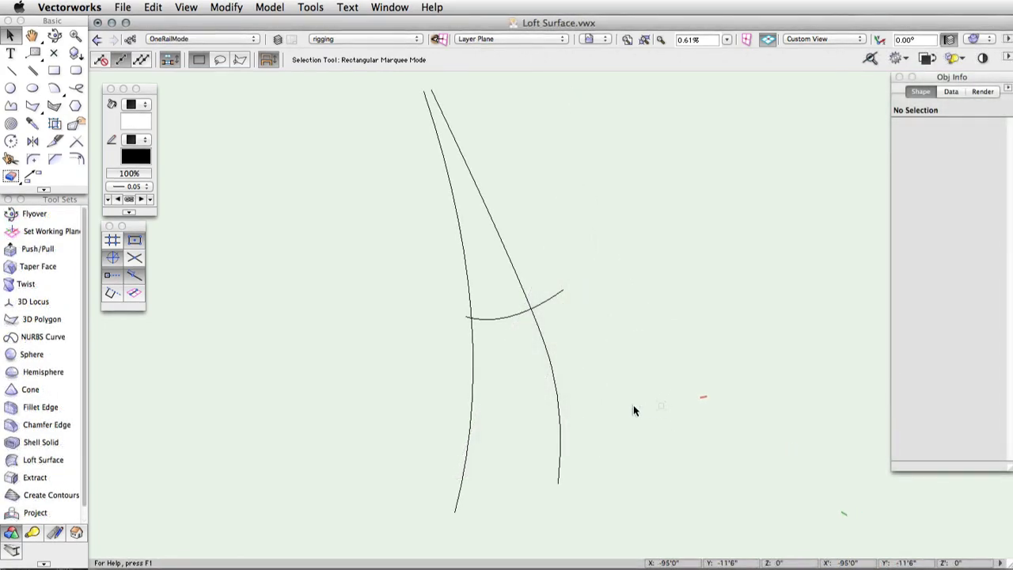
left_click(42, 460)
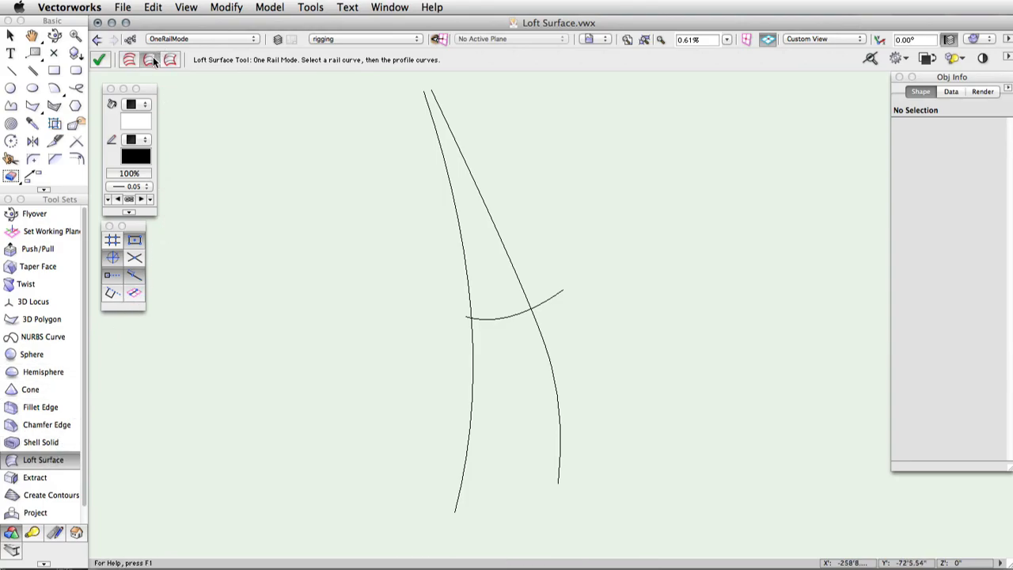
left_click(514, 304)
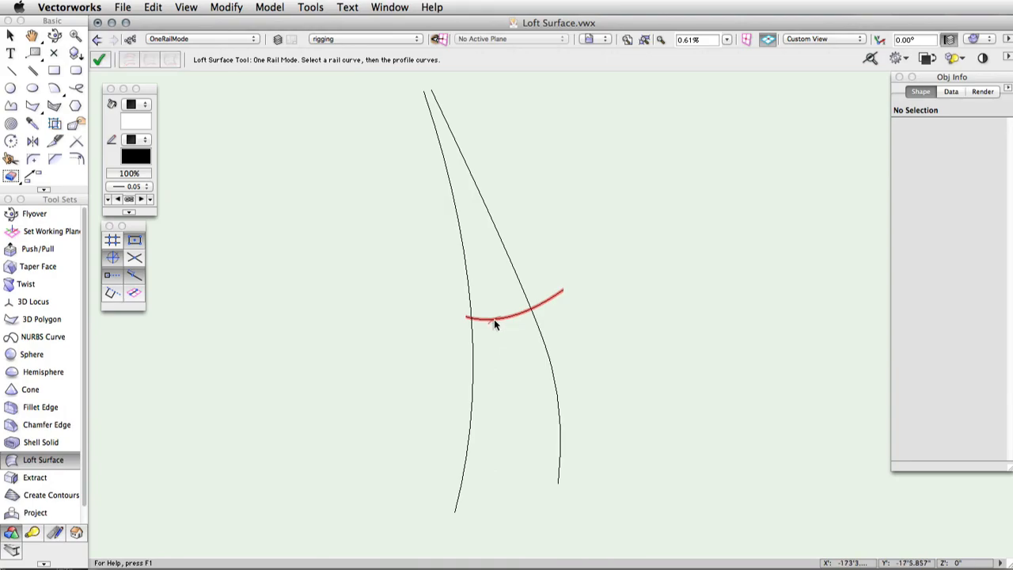
left_click(475, 316)
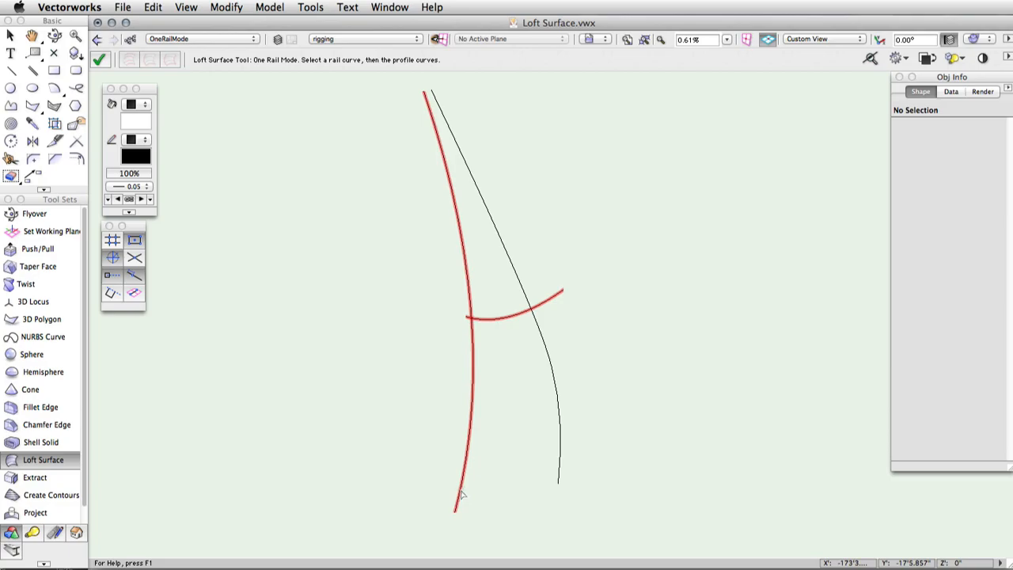
left_click(558, 482)
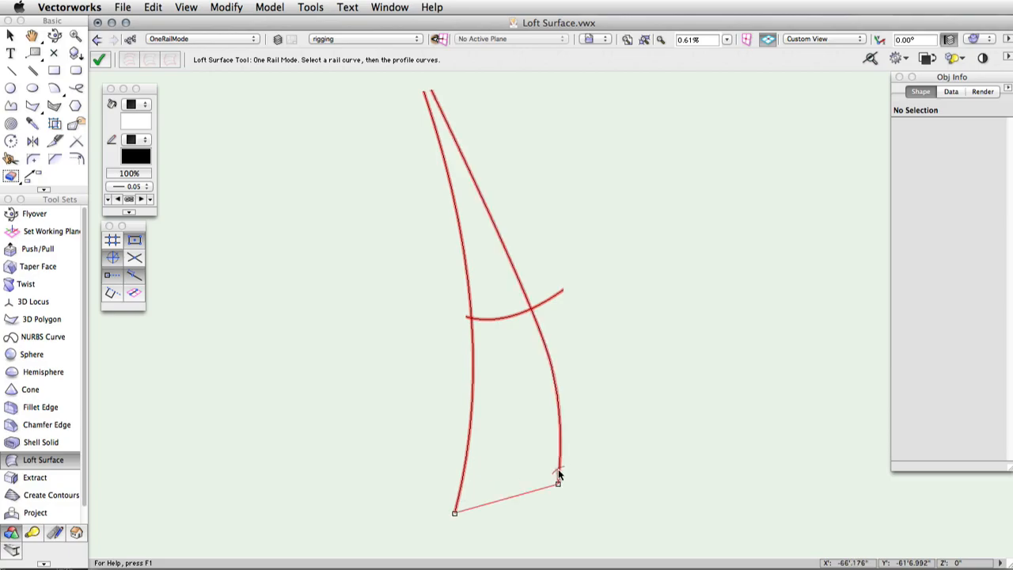
mouse_move(632, 409)
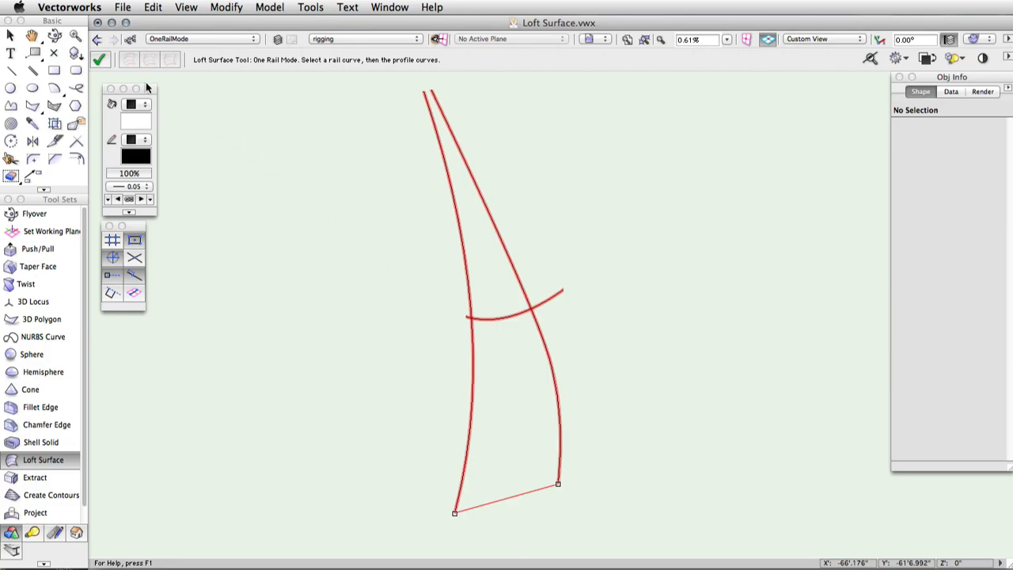
left_click(99, 60)
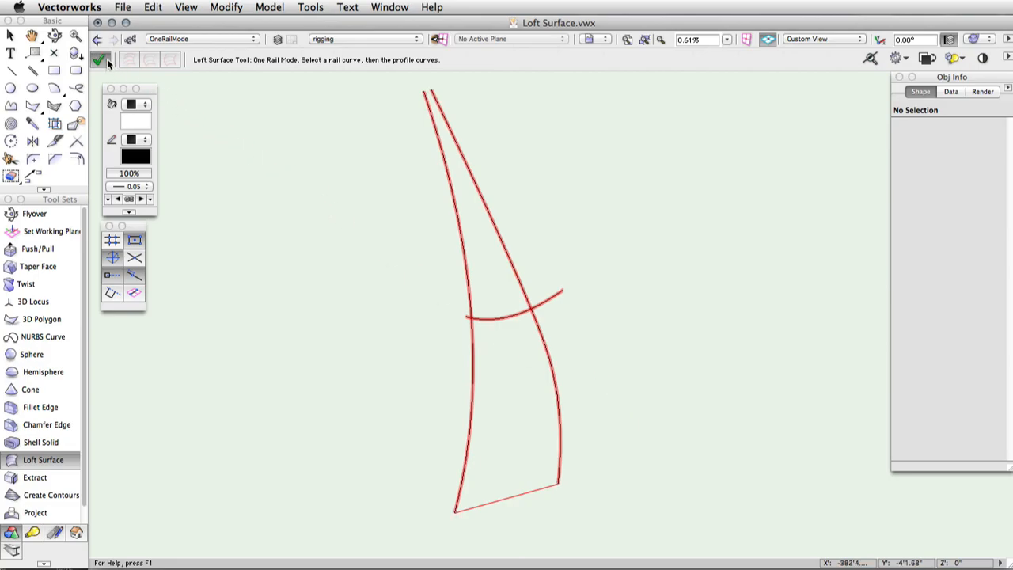
left_click(100, 60)
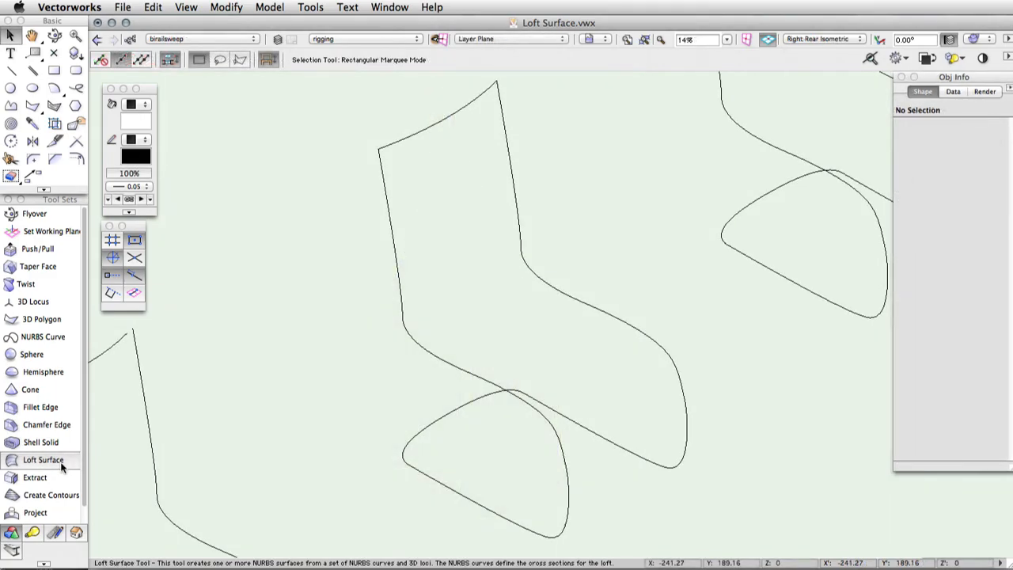
- Bi-rail sweep the chair's two rails and profile into a seat surface, then deselect it
left_click(43, 460)
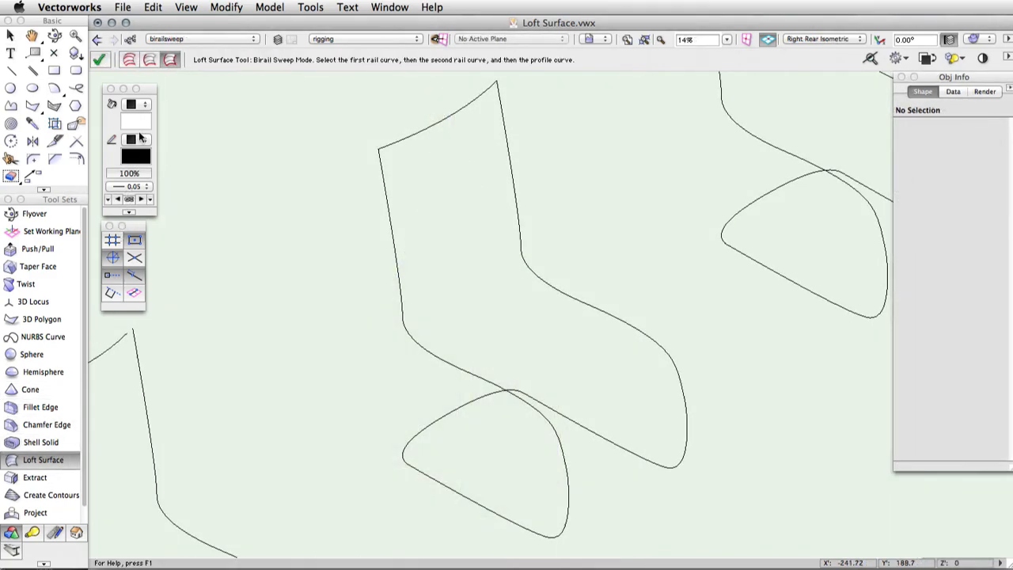
mouse_move(215, 123)
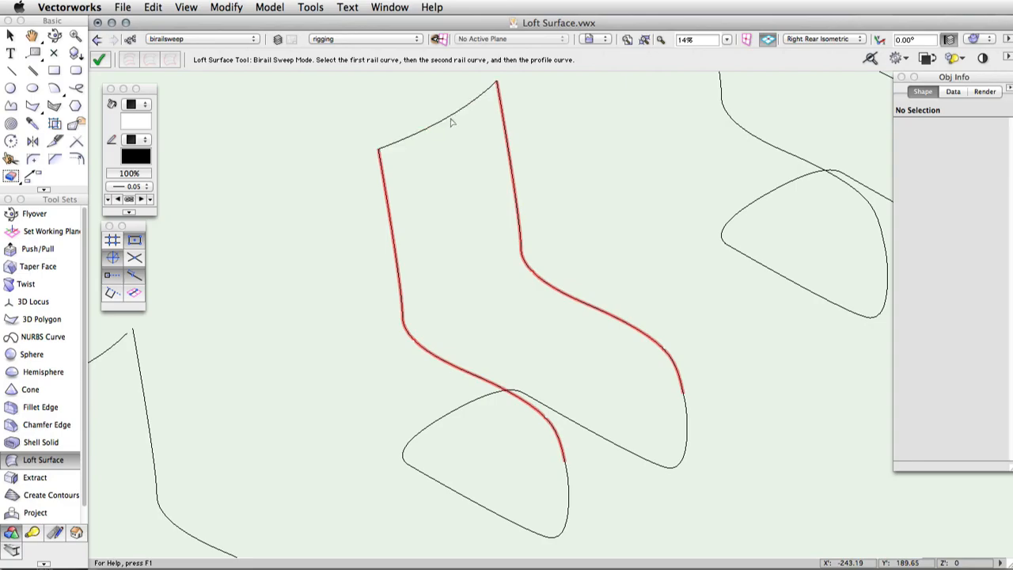
left_click(451, 122)
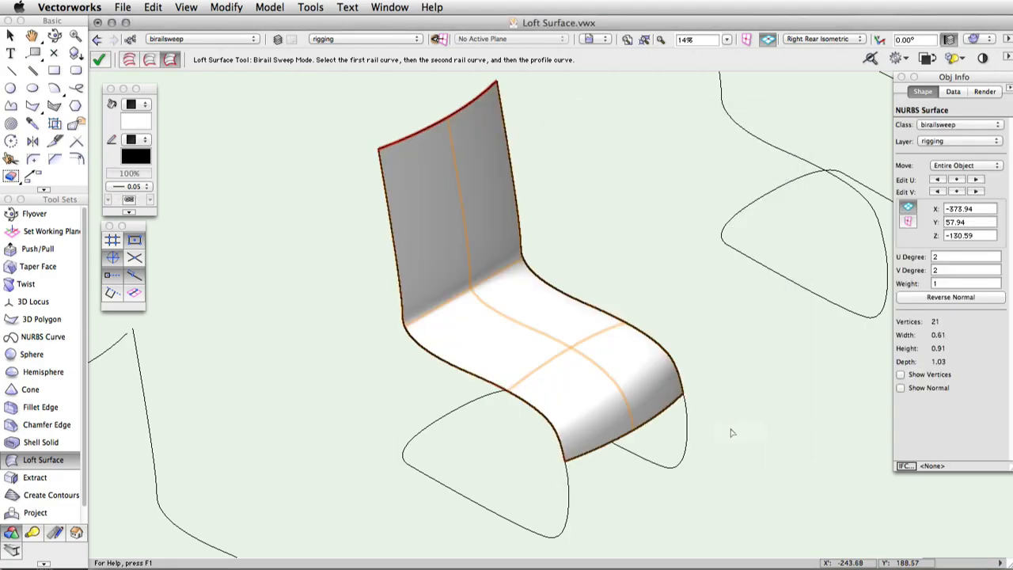
left_click(11, 36)
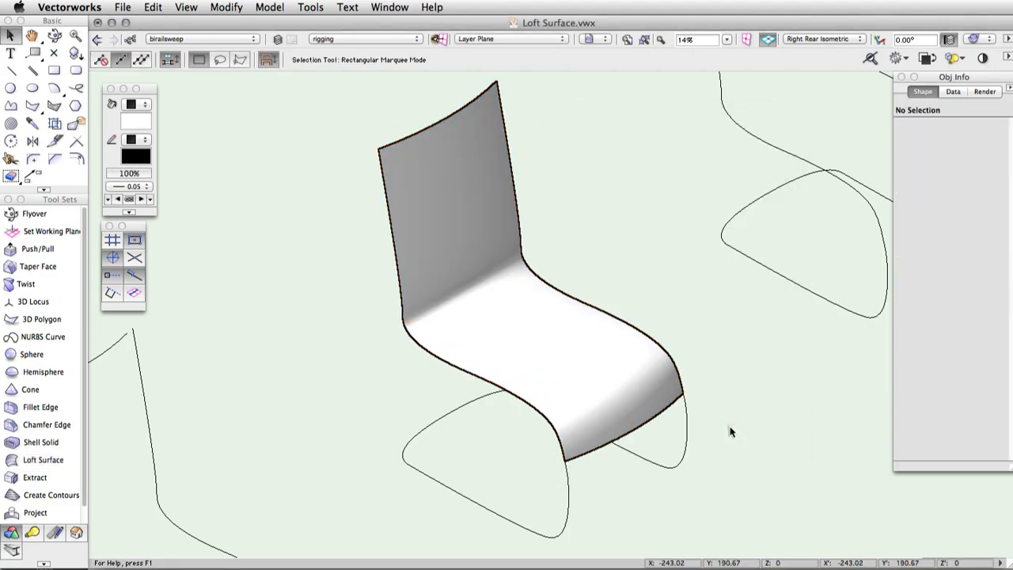
mouse_move(641, 268)
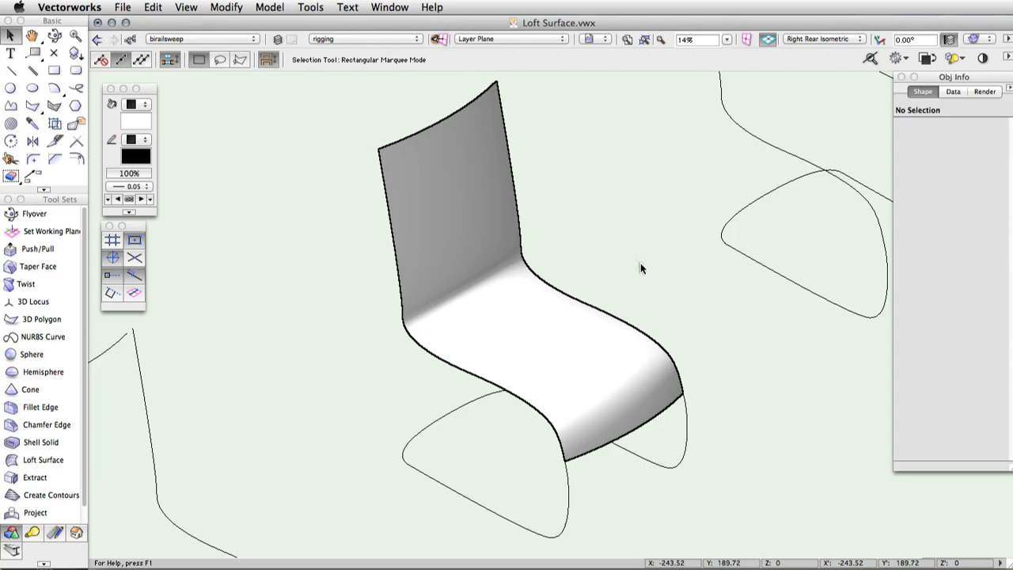
left_click(43, 460)
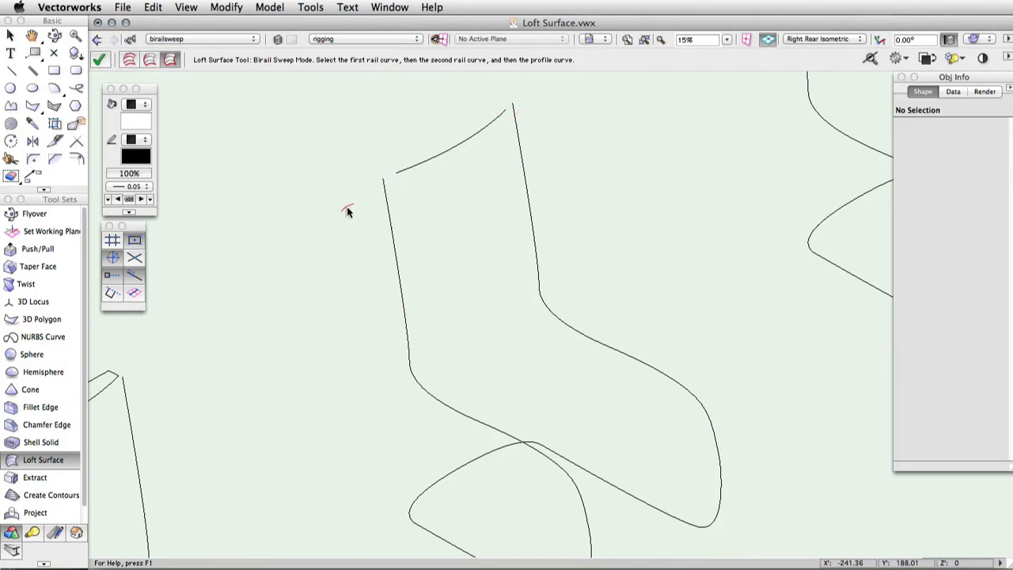
mouse_move(261, 308)
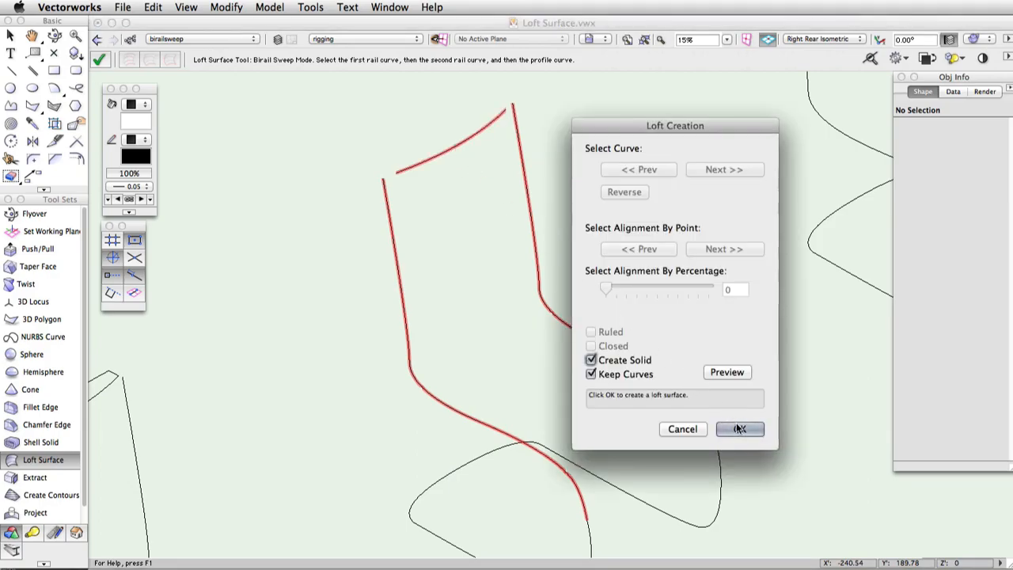
- Sweep a second chair surface from two rails and a profile, then orbit to its front
left_click(739, 428)
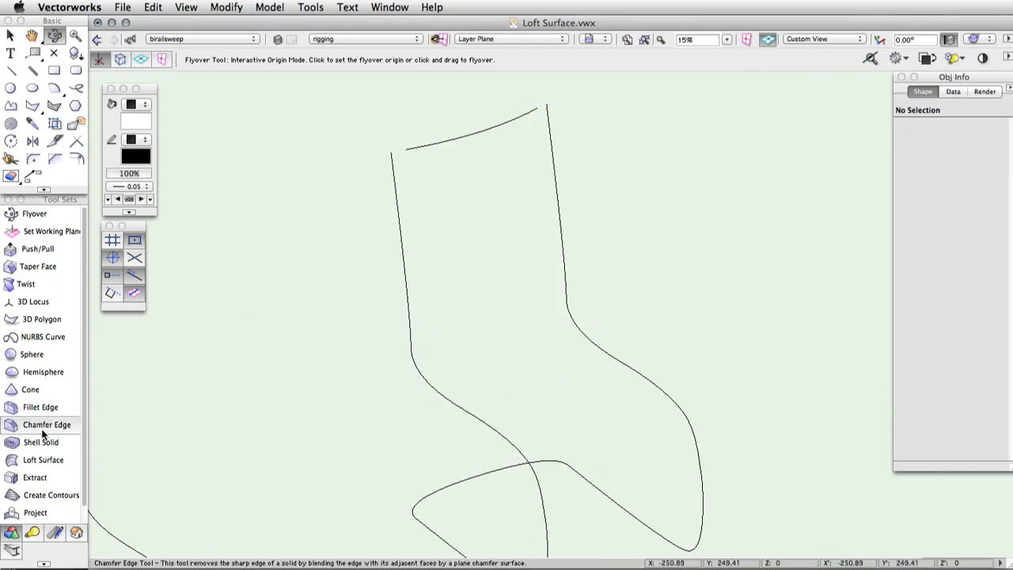
left_click(43, 460)
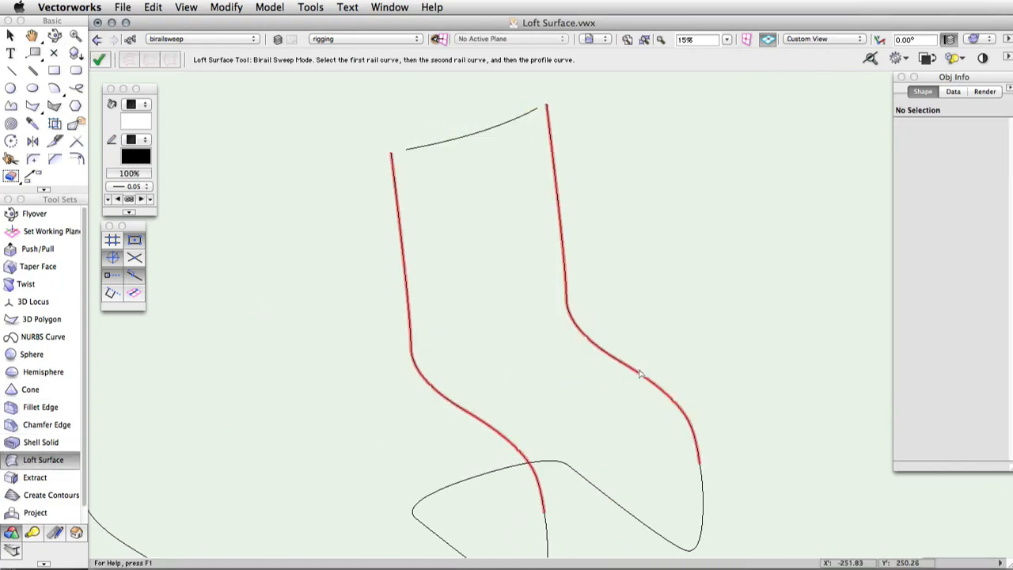
left_click(641, 374)
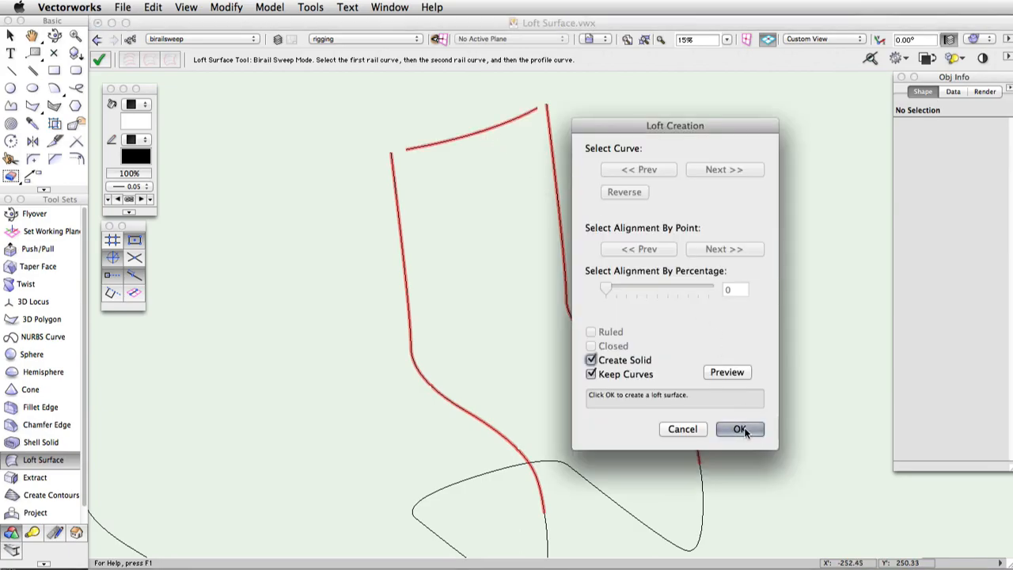
left_click(740, 428)
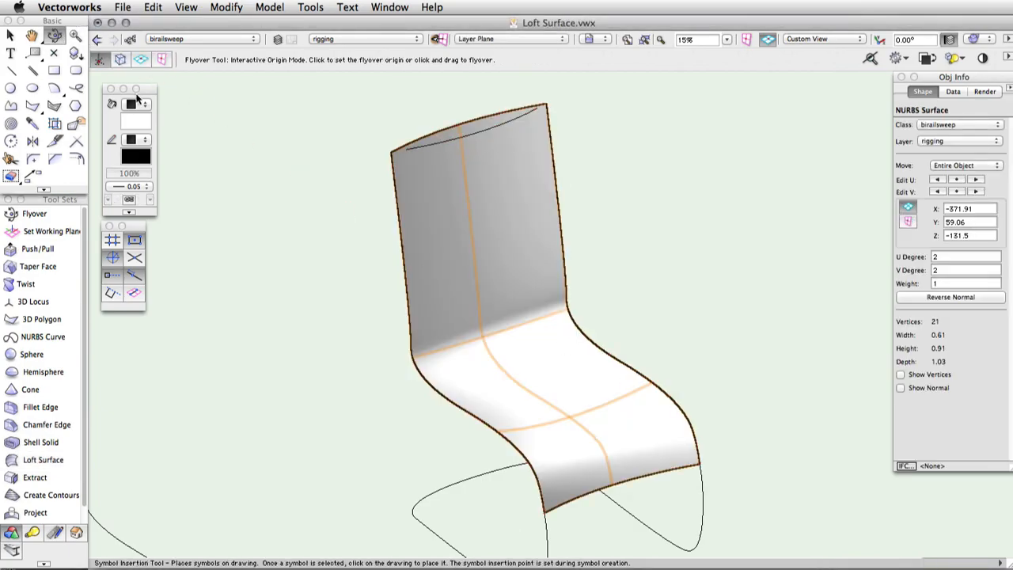
left_click_drag(490, 317, 531, 348)
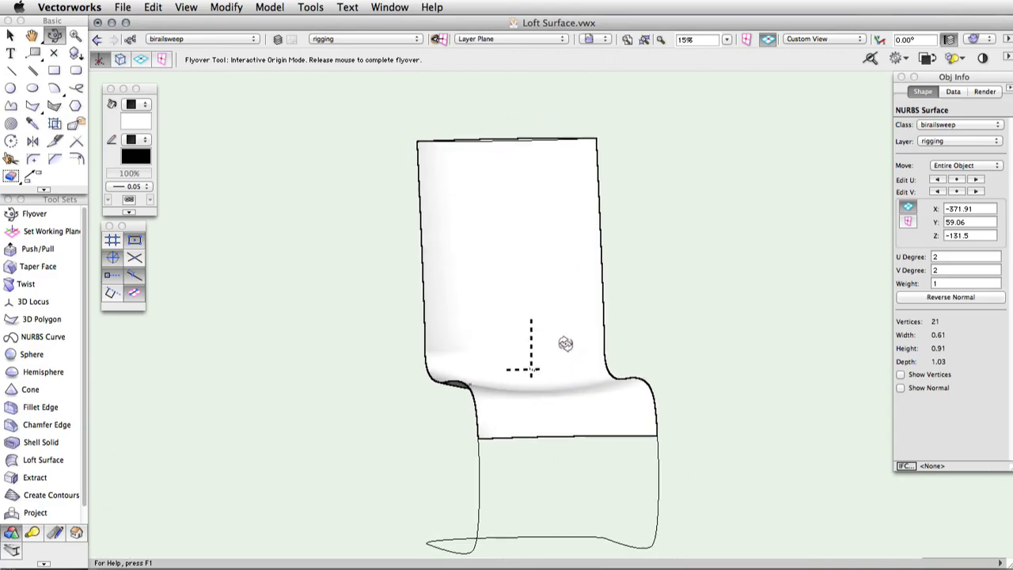